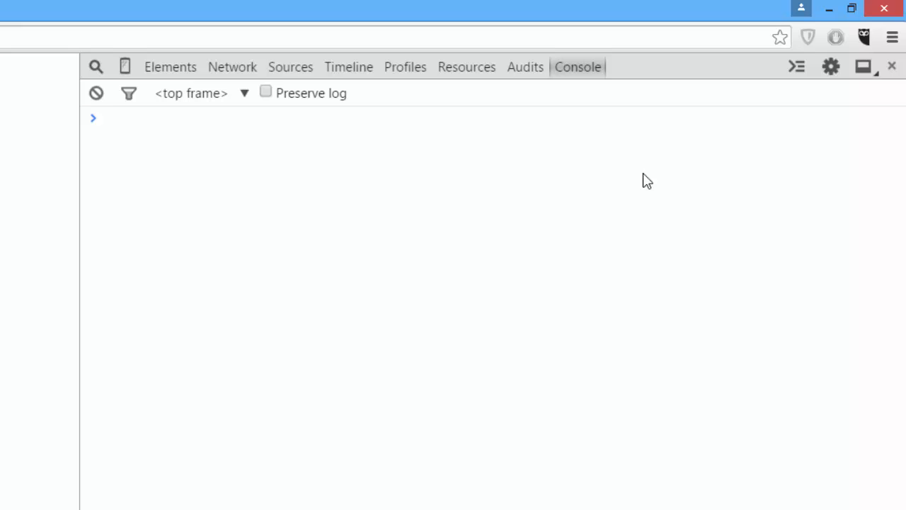
- Run console.log("Hello") at the Console prompt, printing Hello and undefined
type("console")
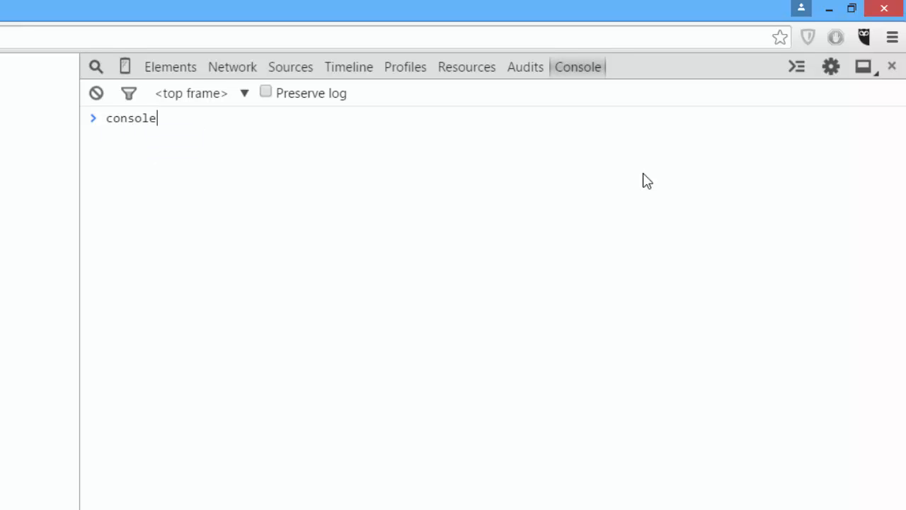
type(".log(\"Hell")
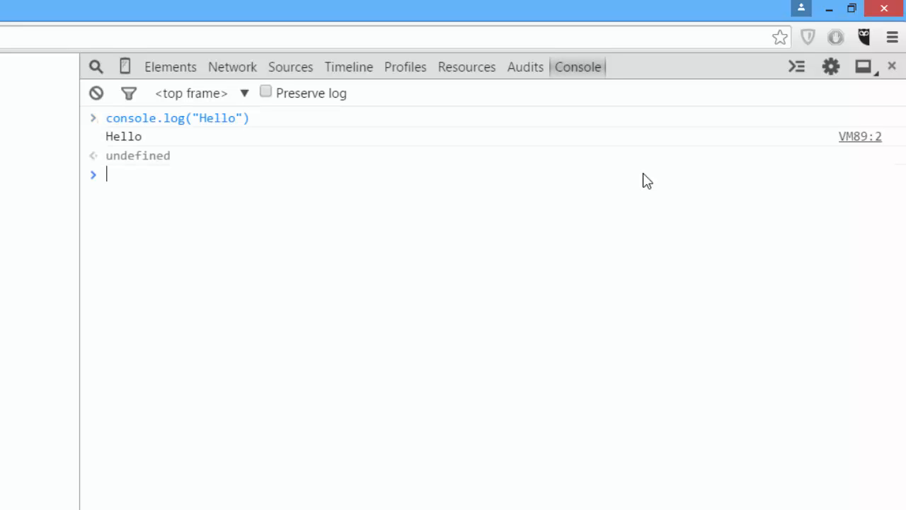
mouse_move(578, 66)
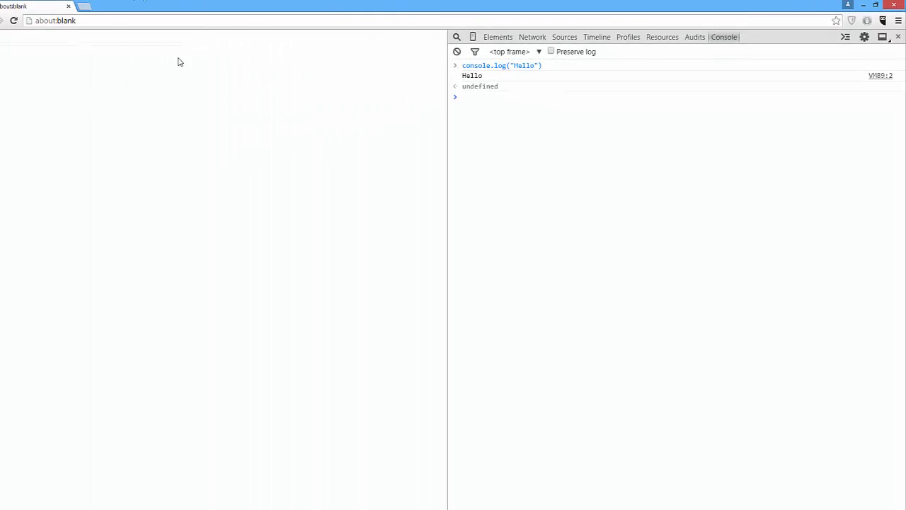
mouse_move(546, 133)
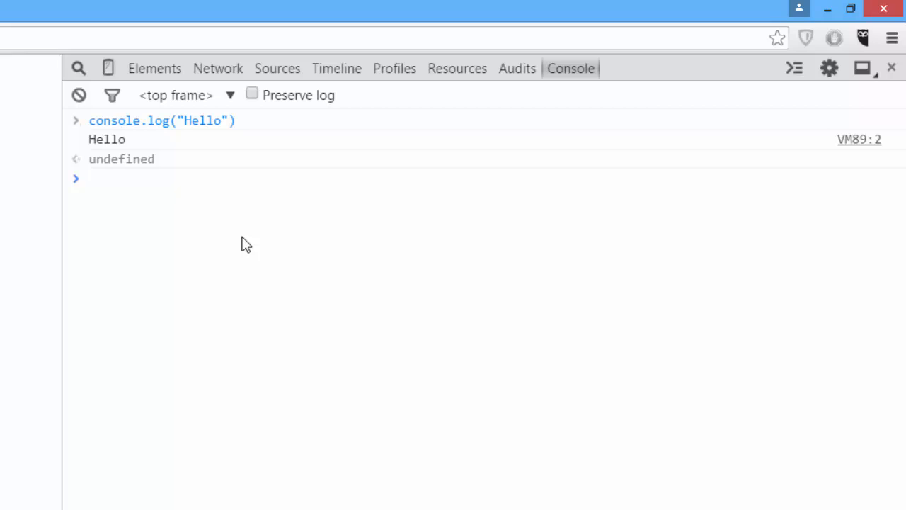
- Output the window object with a console command and scroll through its global properties
type("console.")
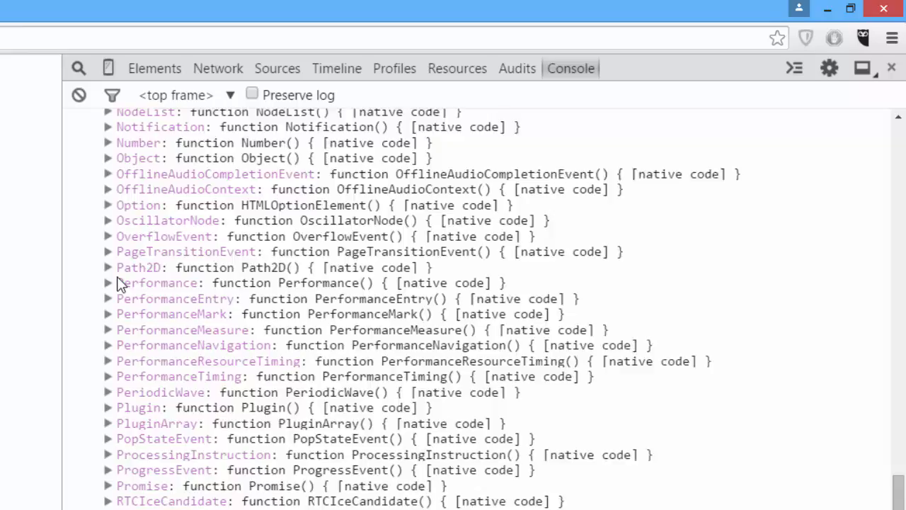
scroll("down", 3)
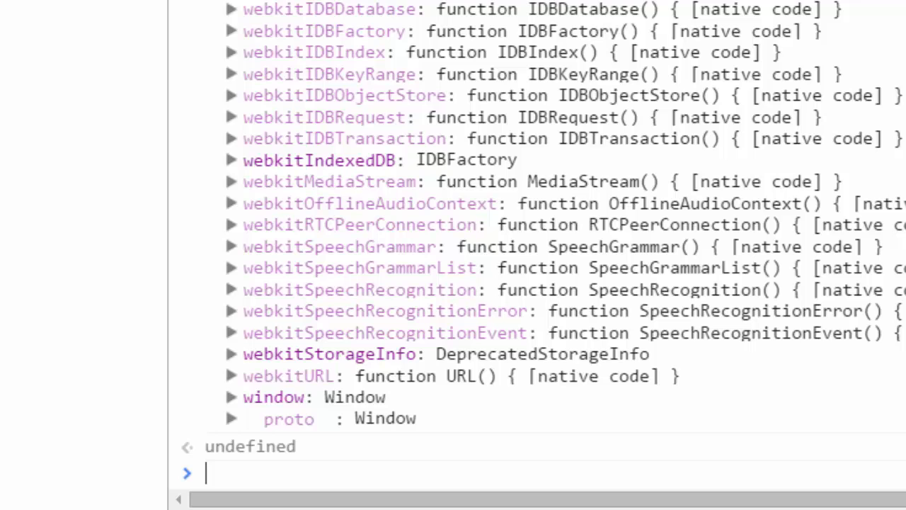
- Run console.warn('watch out!') to show a yellow 'watch out!' warning
type("console.warn(")
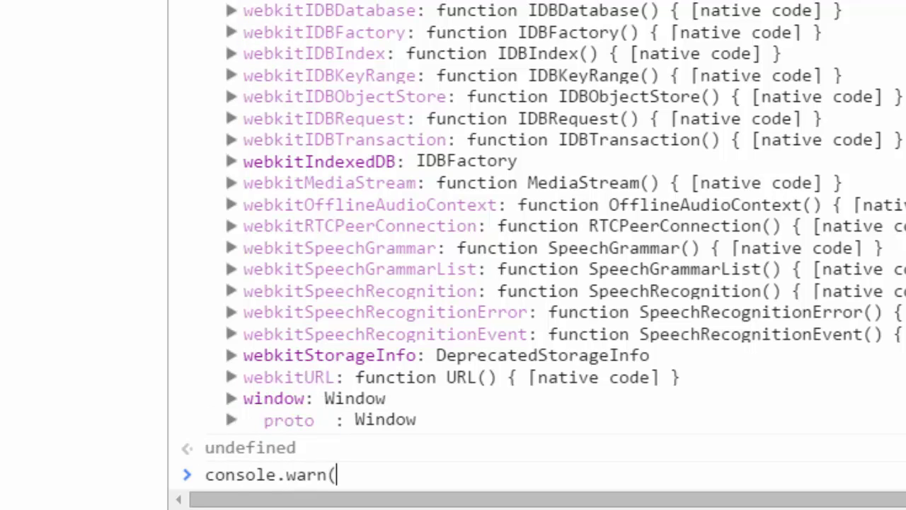
type("'")
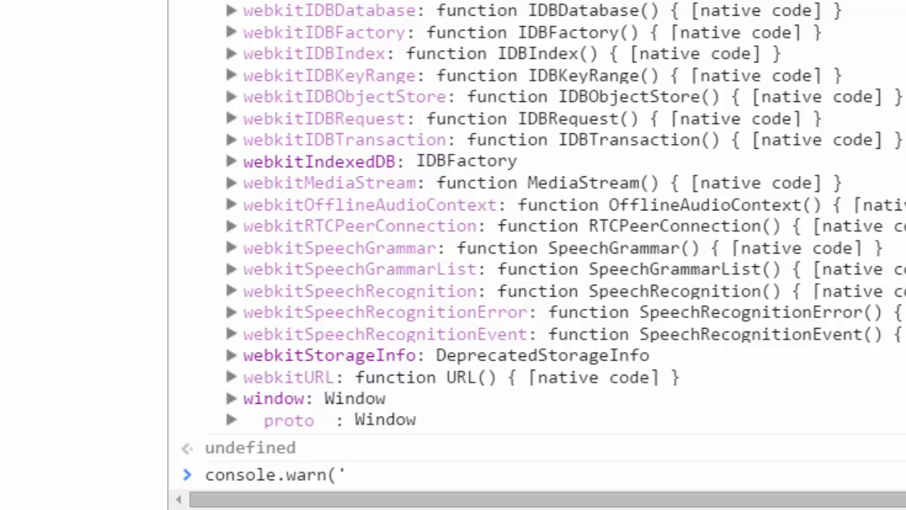
type("watch outerHeight")
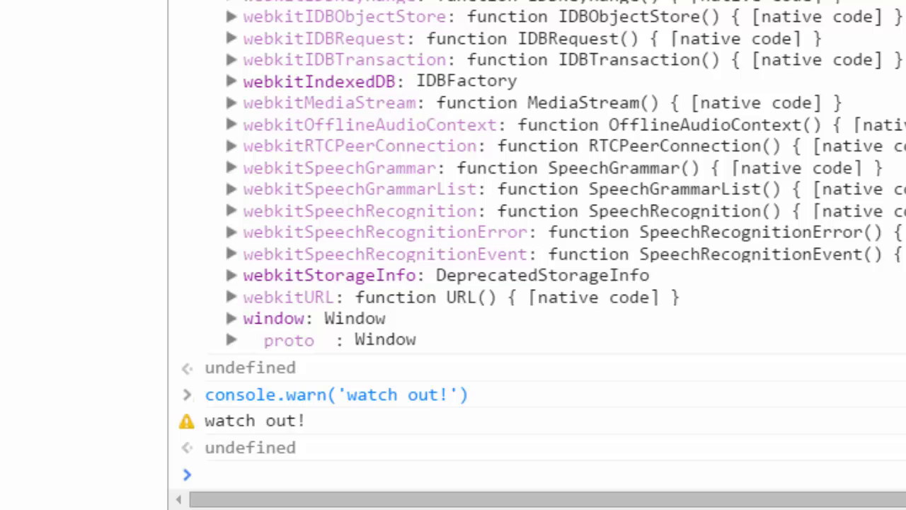
mouse_move(169, 438)
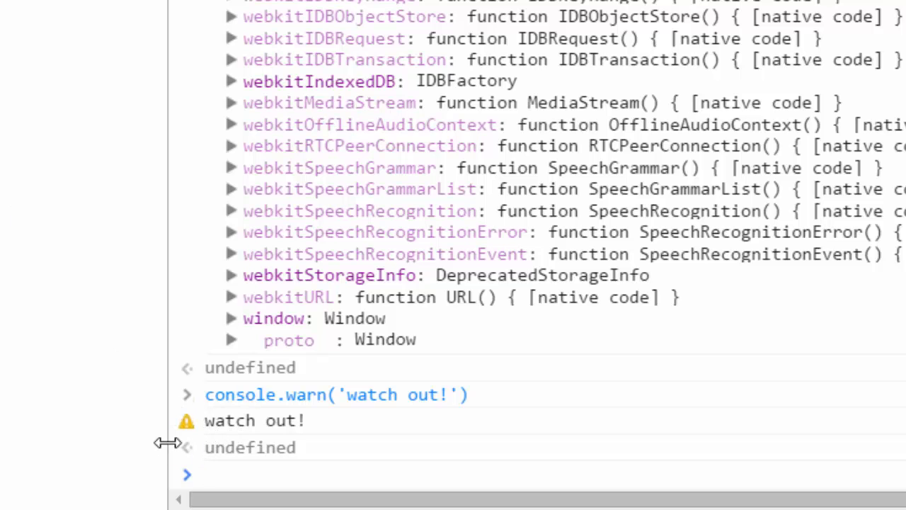
mouse_move(389, 145)
type("console.")
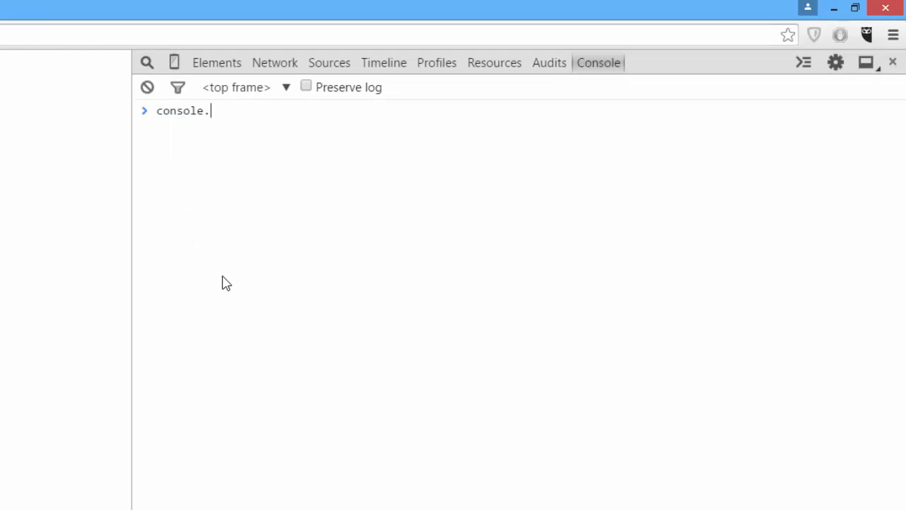
- Run console.error("an error has occurred!"), then expand and collapse its stack trace
type("error(\"an erro")
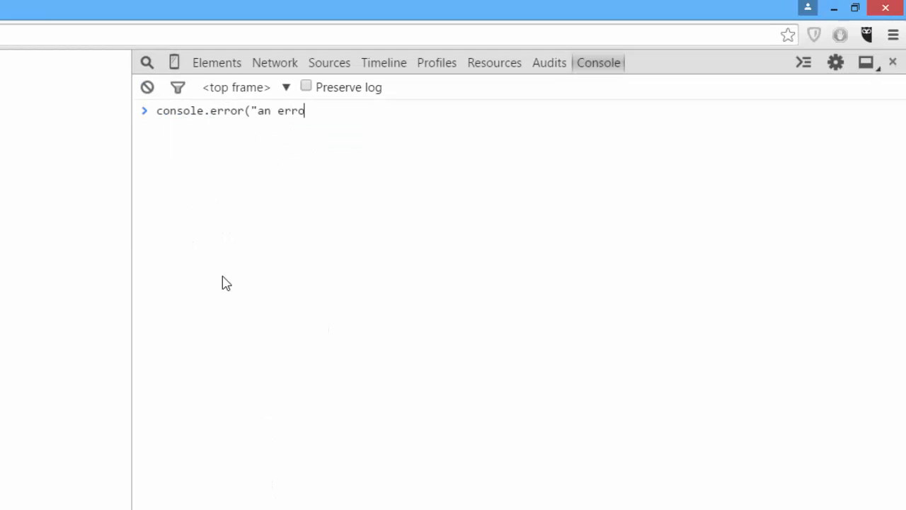
type("r")
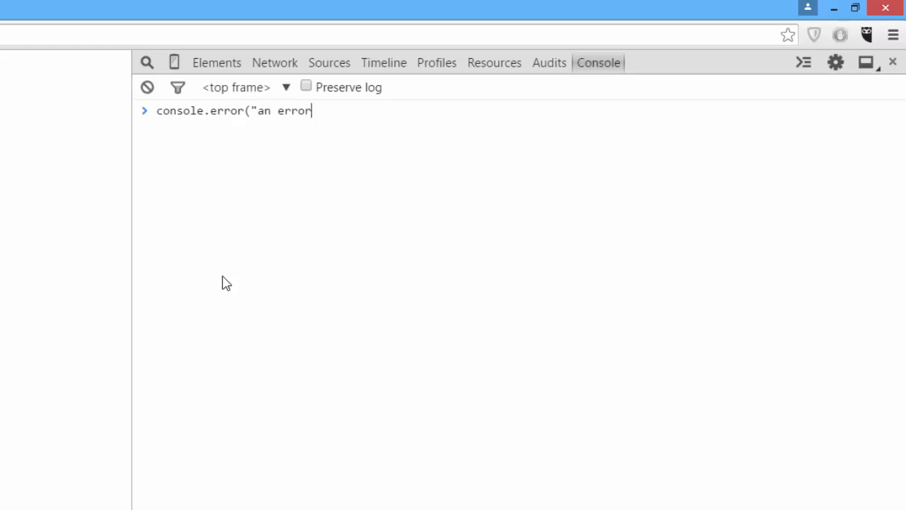
type("has occurred!\")")
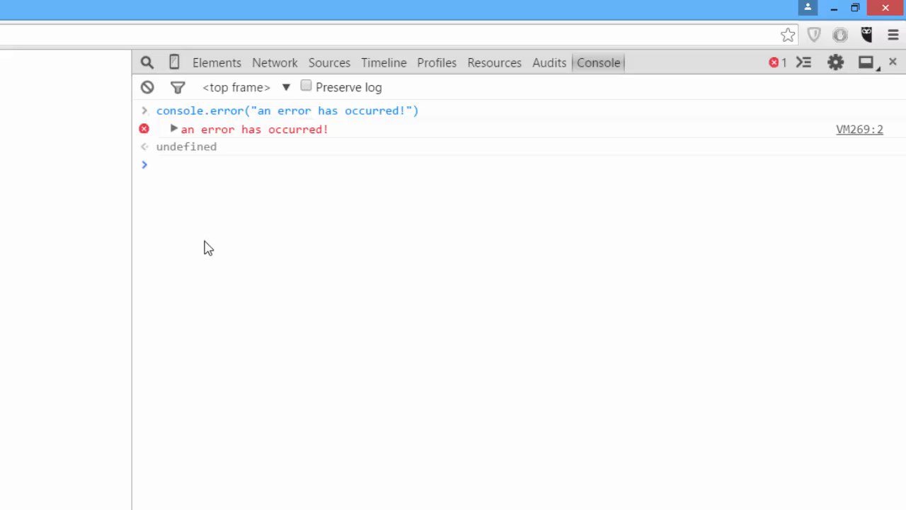
mouse_move(175, 129)
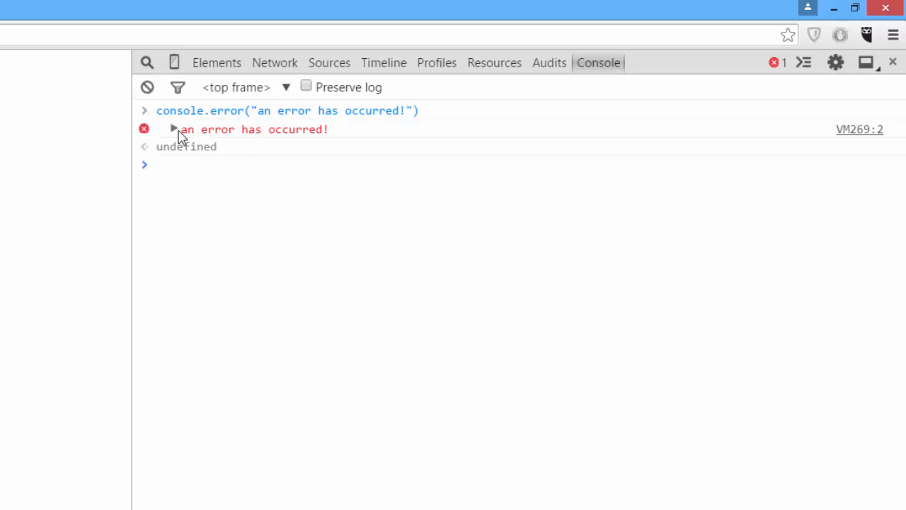
left_click(173, 128)
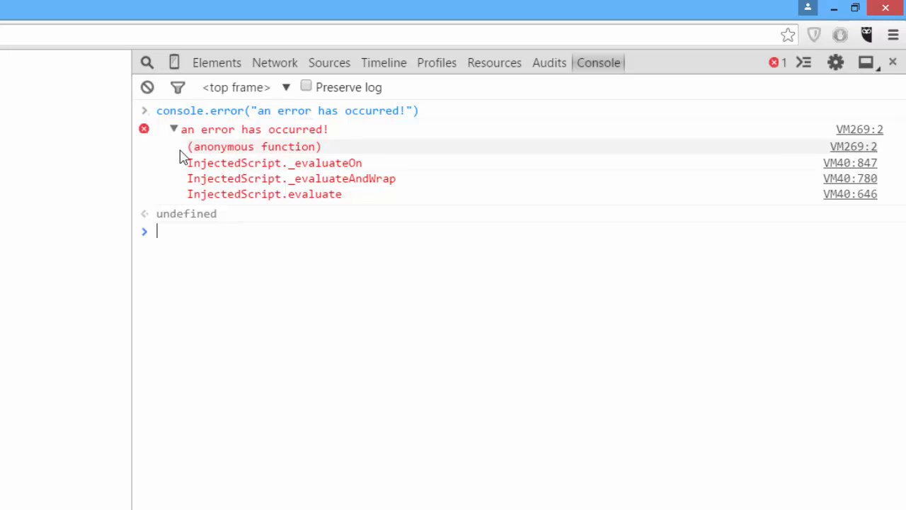
left_click(173, 129)
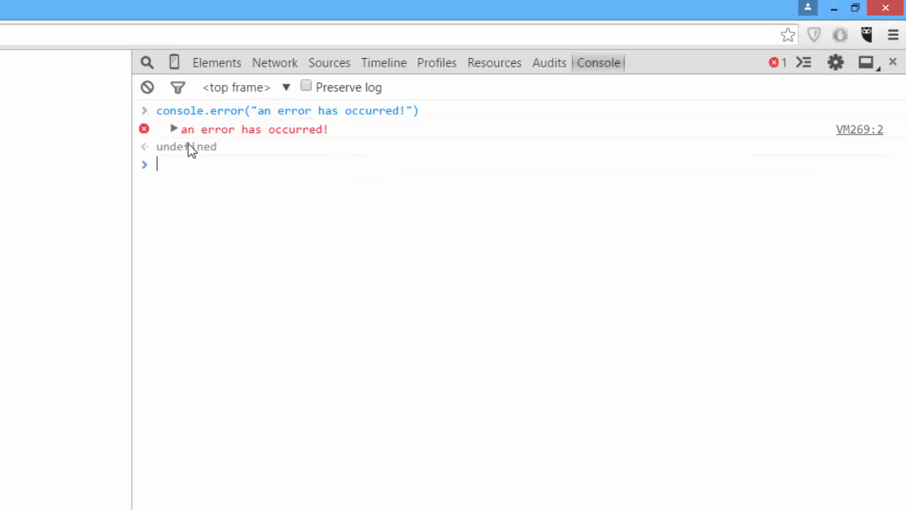
- Throw new Error("OH NO!") as an uncaught error, then start a console.info command
type("throw")
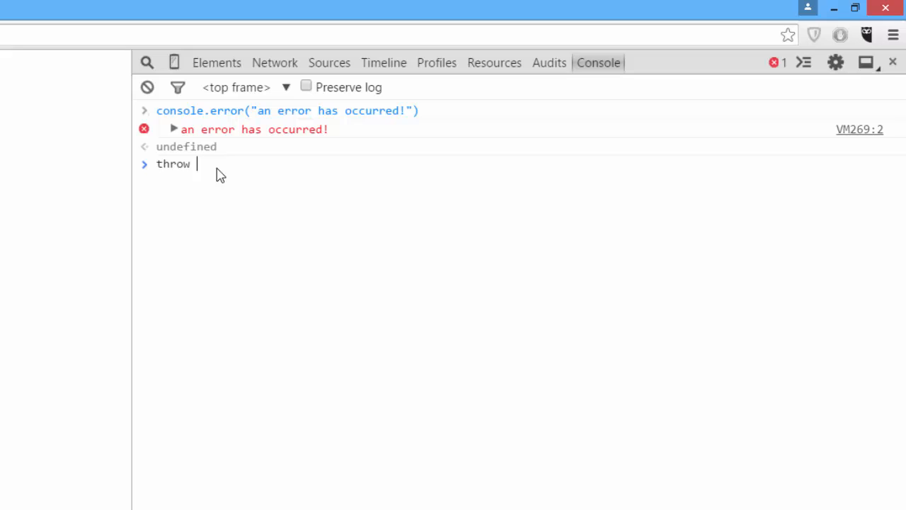
type("new")
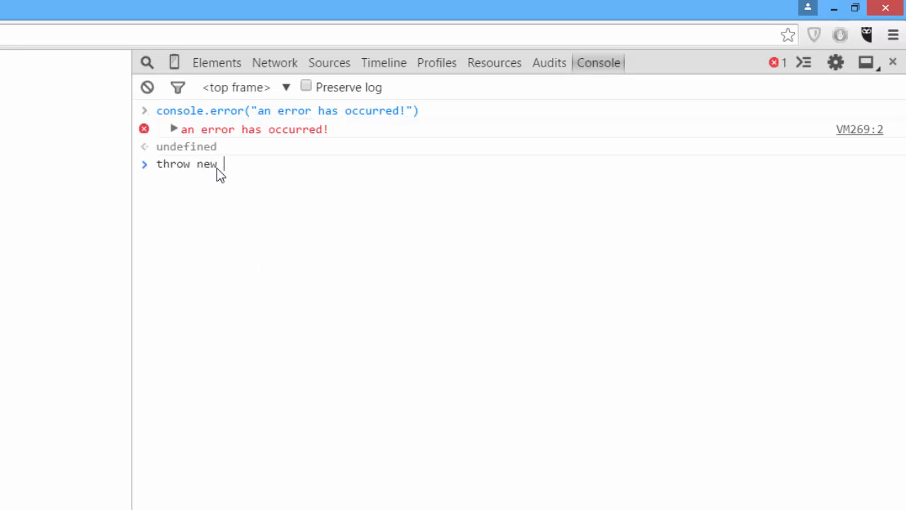
type("Error(\"OH NO!")
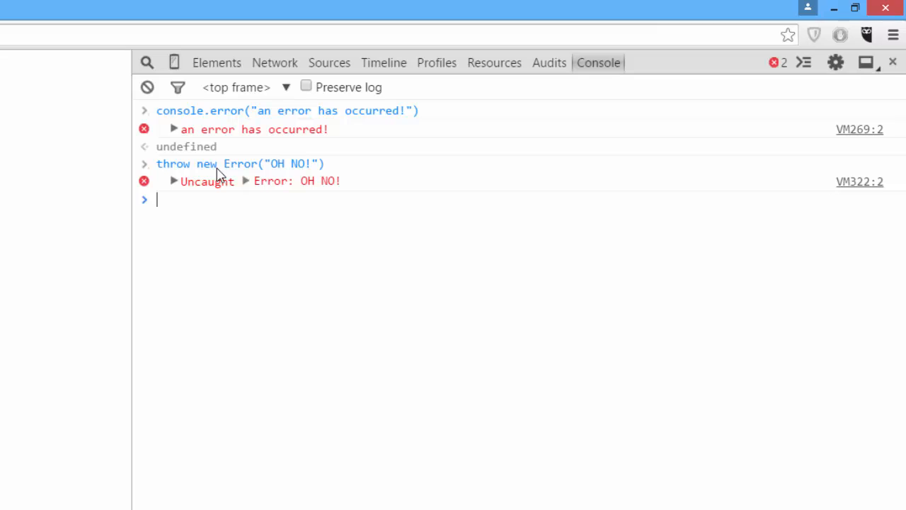
type("console.")
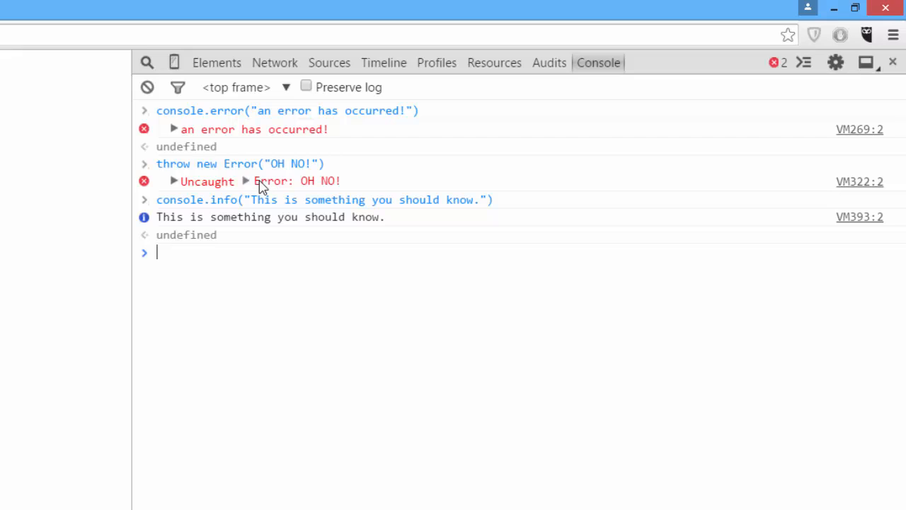
mouse_move(262, 186)
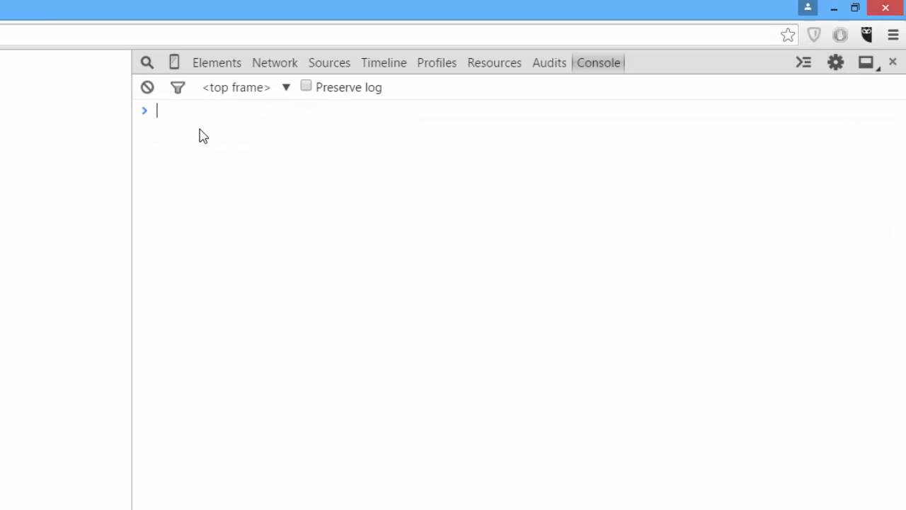
mouse_move(207, 143)
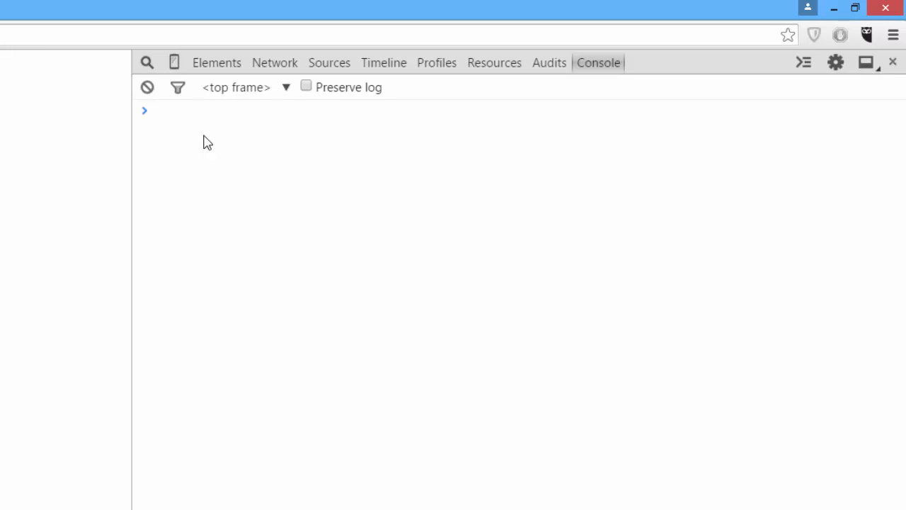
- Run console.table on objects named Bran, Robb and Jon to show index and name columns
type("console.table(")
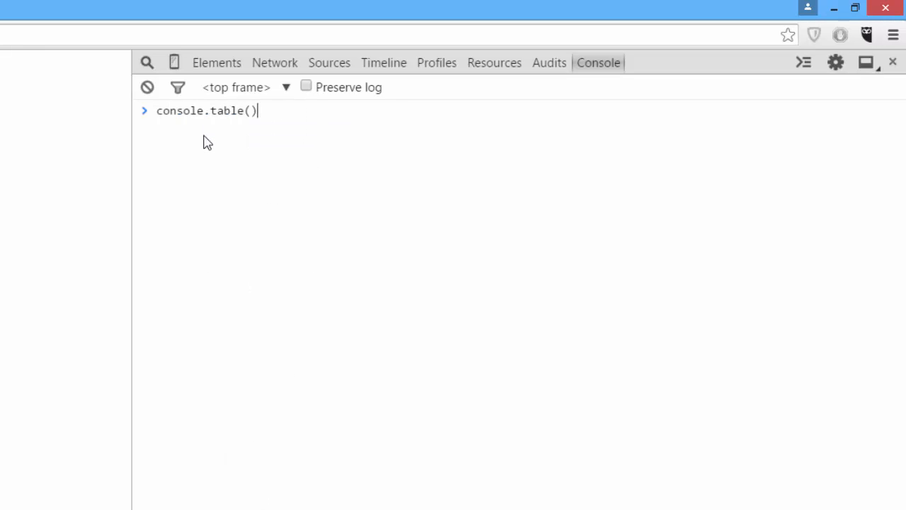
type("[{}]")
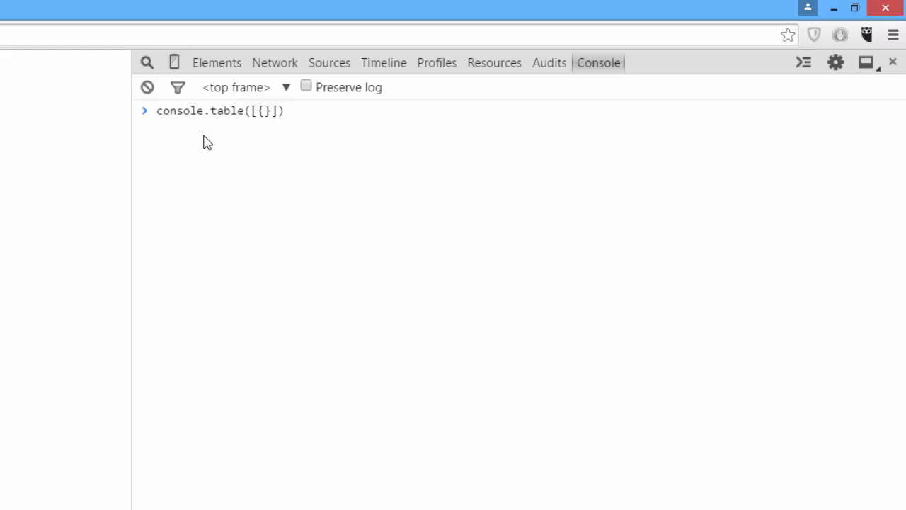
left_click(265, 111)
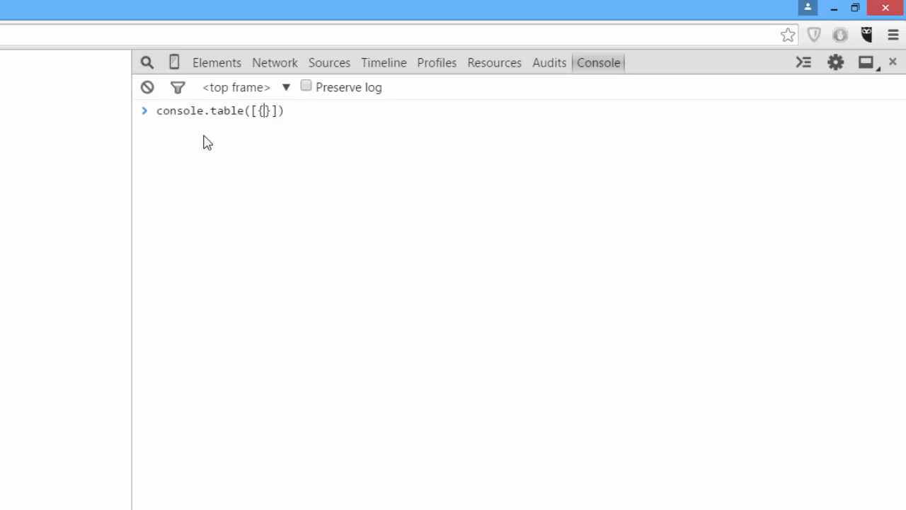
type("name:\"Bran")
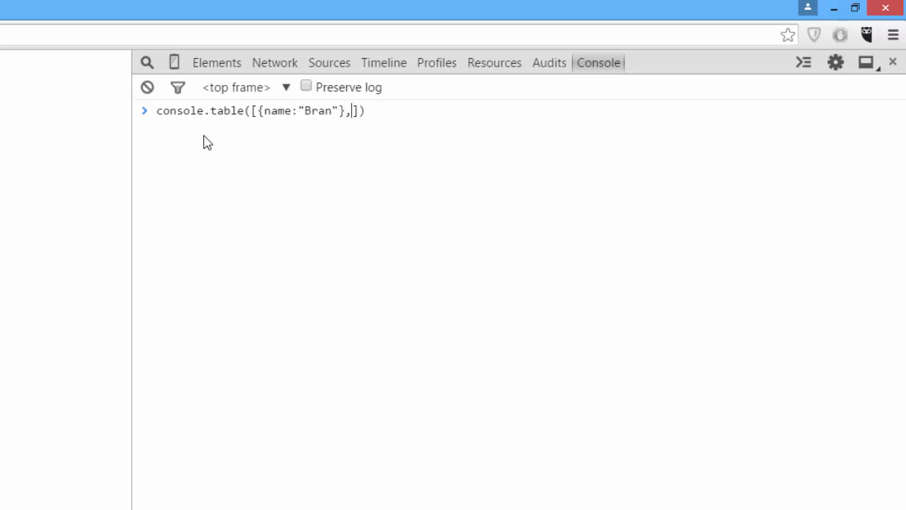
type("{name:\"Robb\"},")
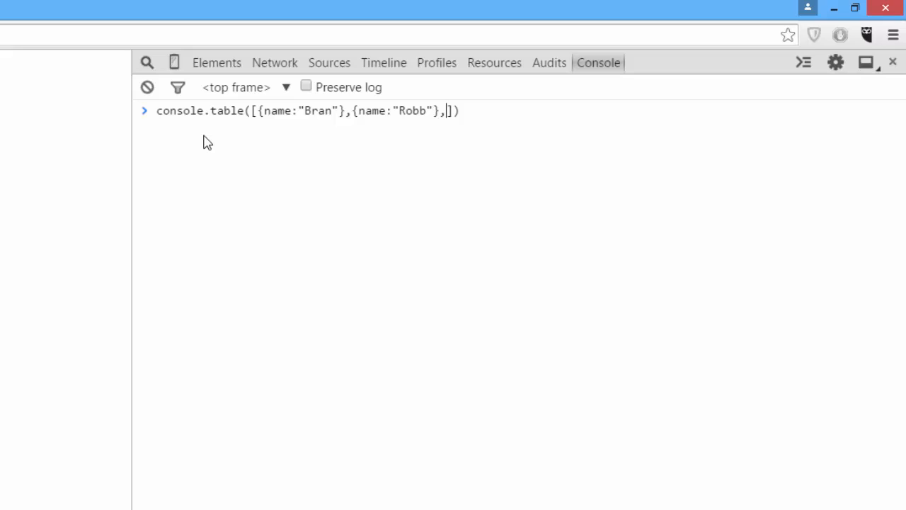
type("{name")
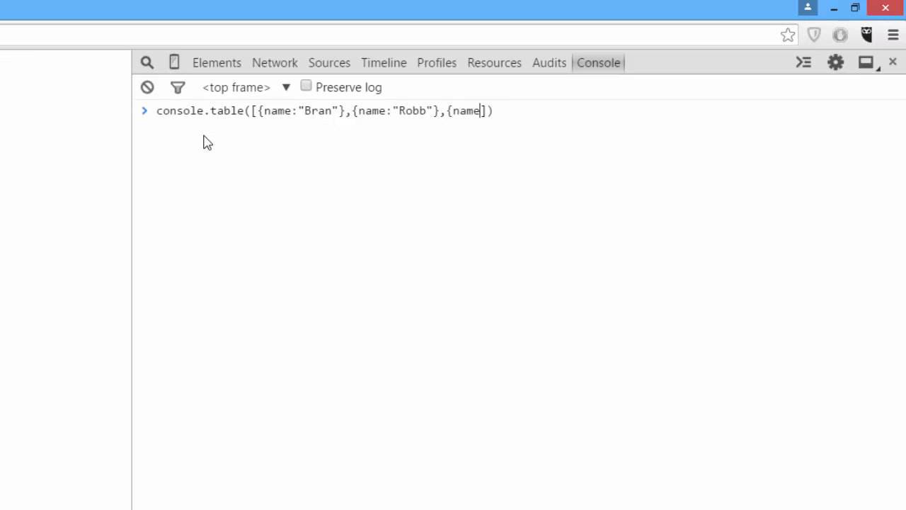
type(":\"Jon\"")
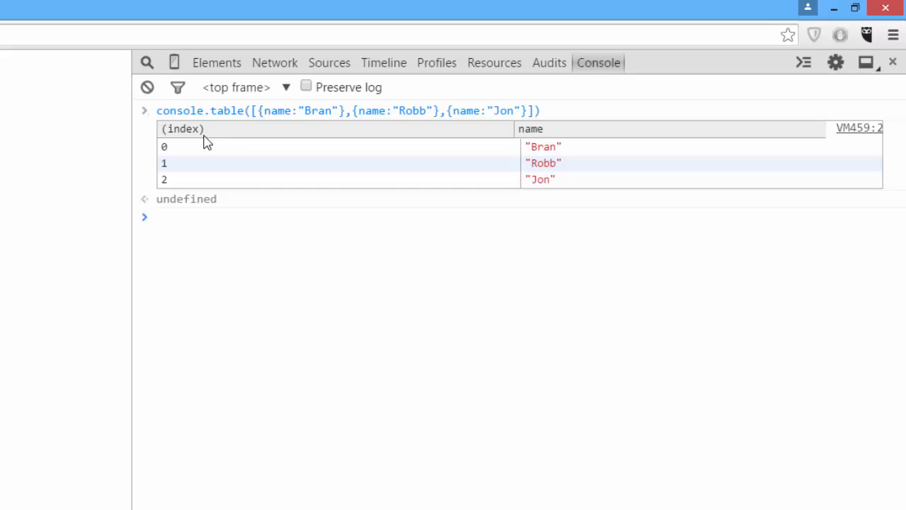
mouse_move(545, 241)
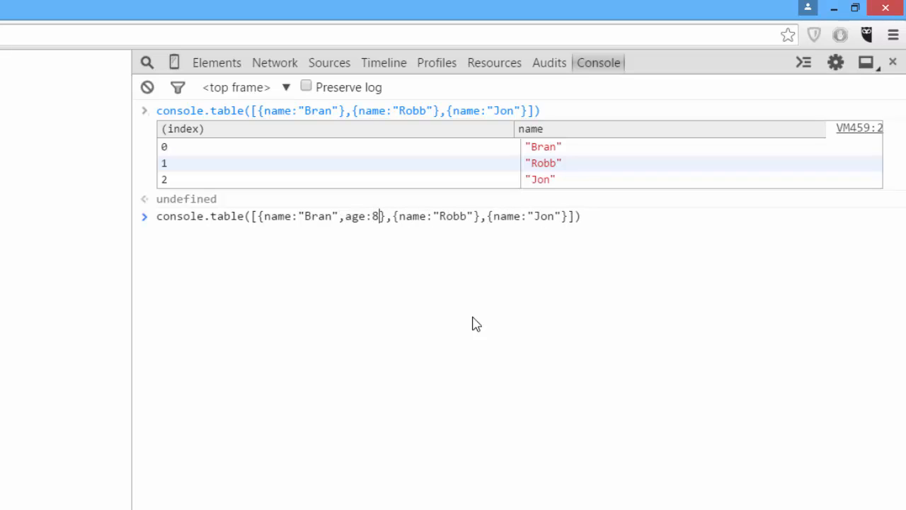
- Re-run console.table with ages 8, 14 and 14 added, then run a debugger statement
type(",")
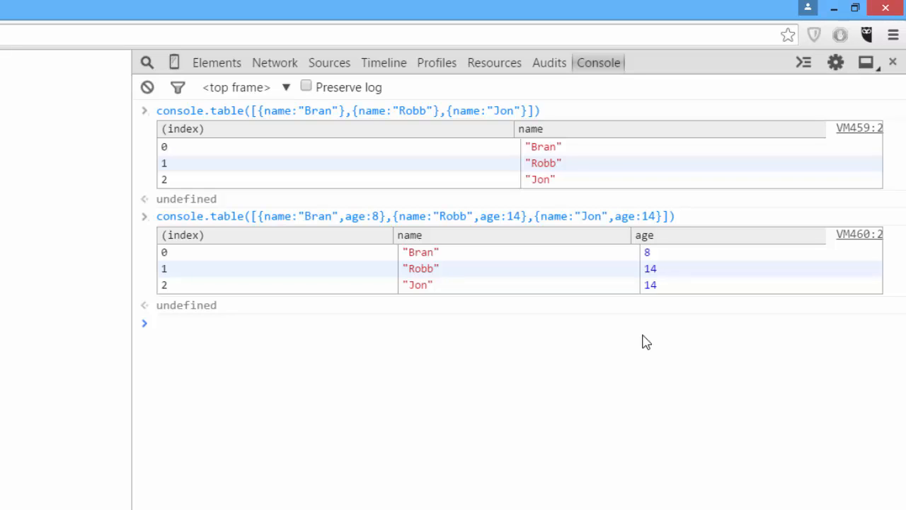
type("debug")
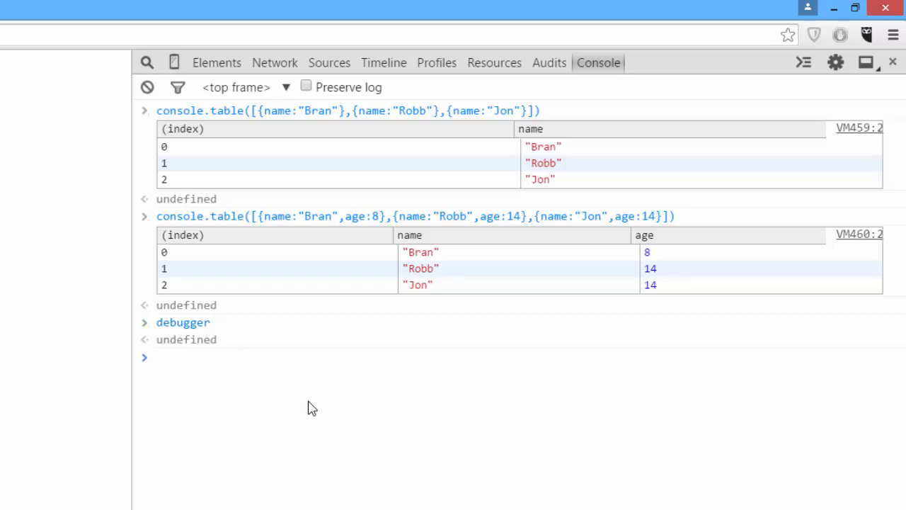
- Define test() with var a = 1 and debugger, then call it to pause at line 4
type("function test(){")
type("d")
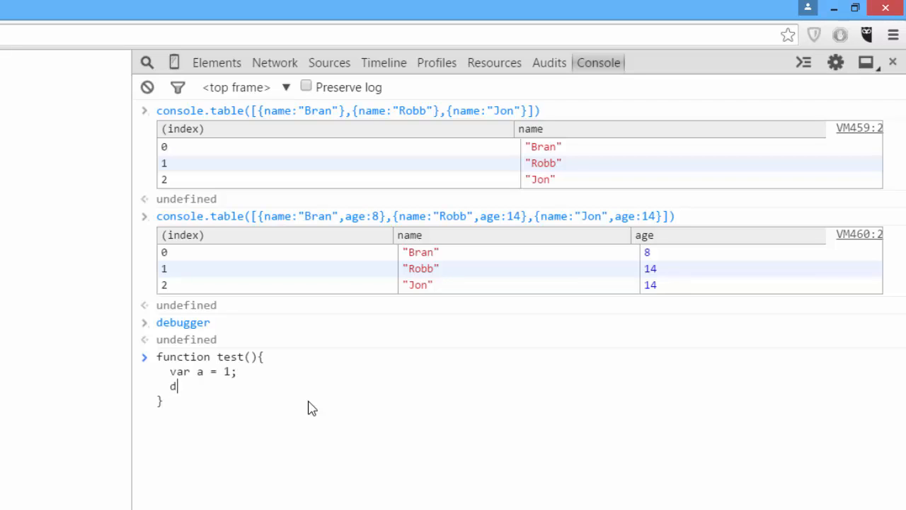
type("ebugger;")
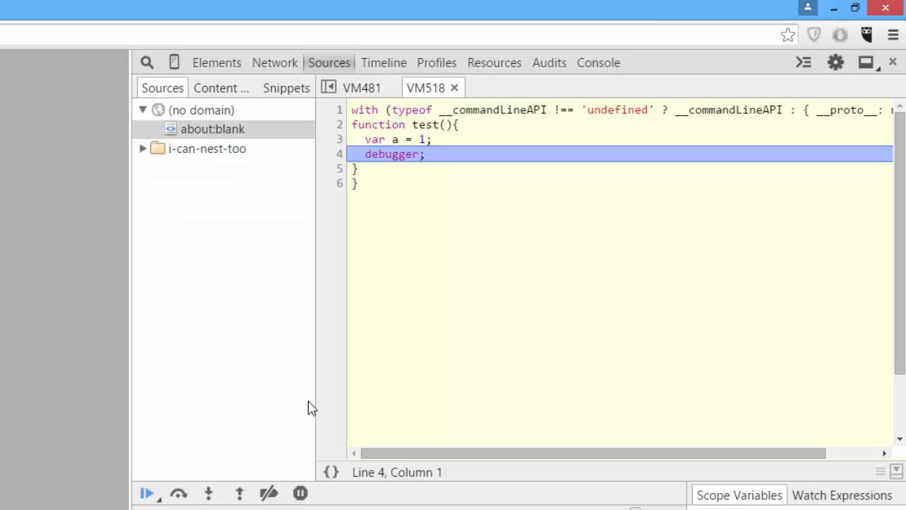
mouse_move(587, 76)
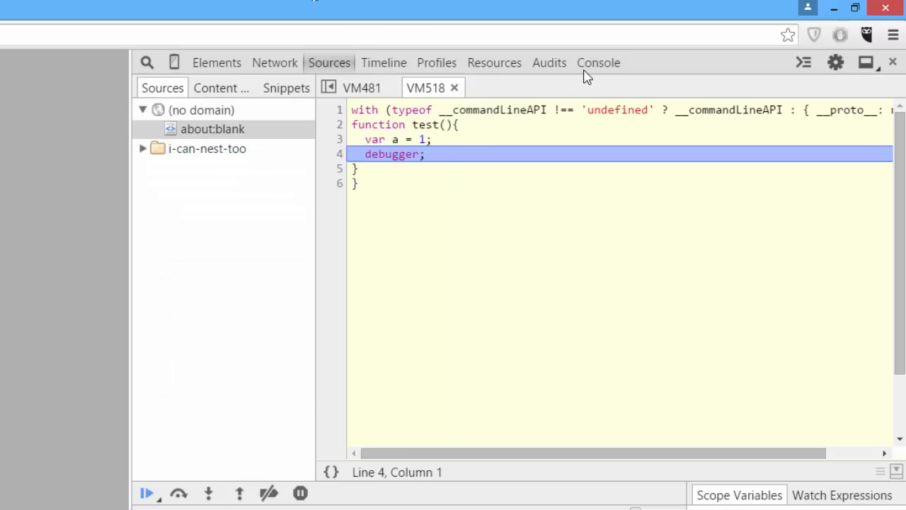
- Return to the Console while paused and evaluate a, getting 1
left_click(599, 62)
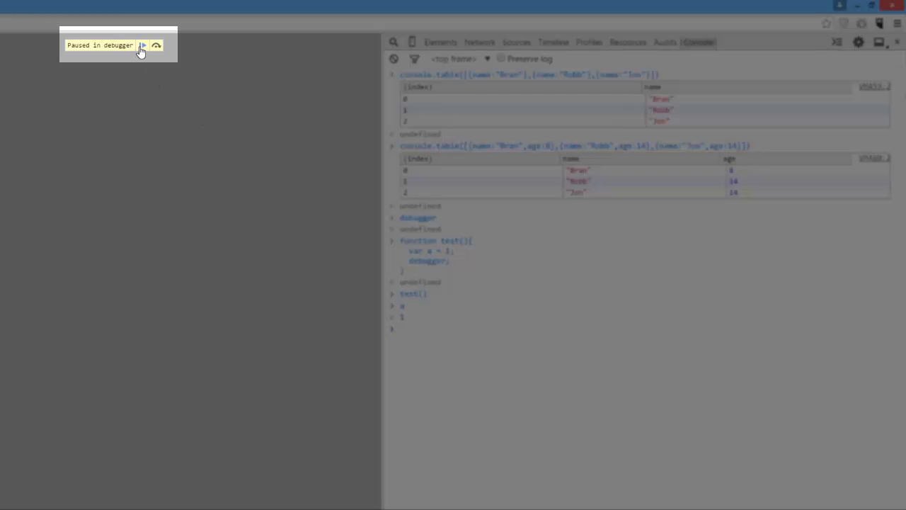
mouse_move(142, 46)
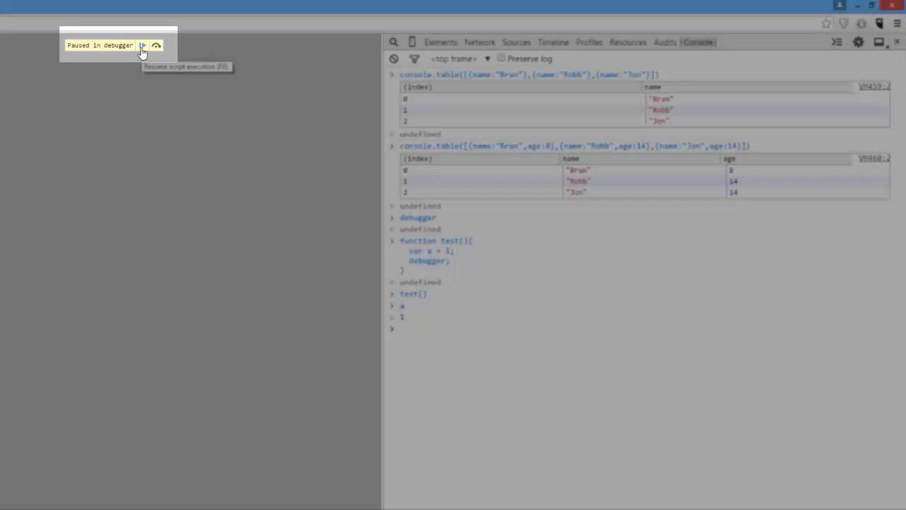
- Resume script execution, then evaluate a to get ReferenceError: a is not defined
left_click(142, 45)
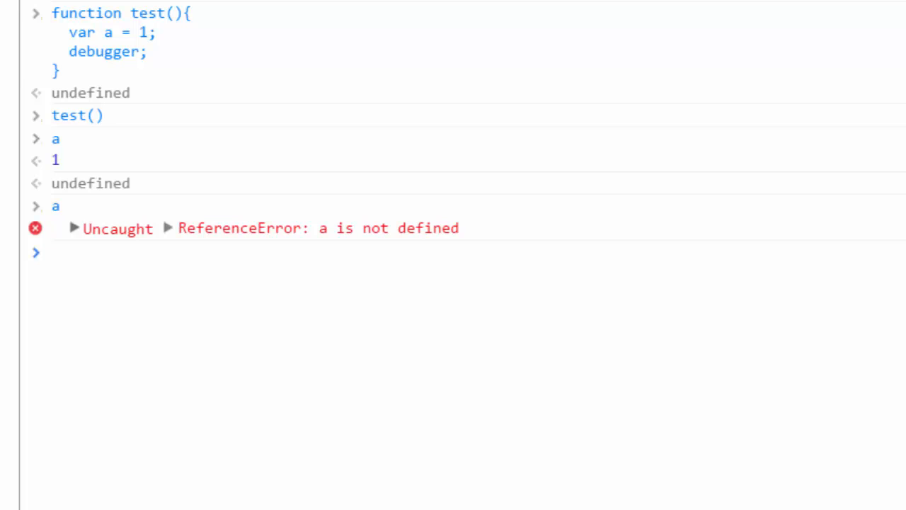
left_click(53, 253)
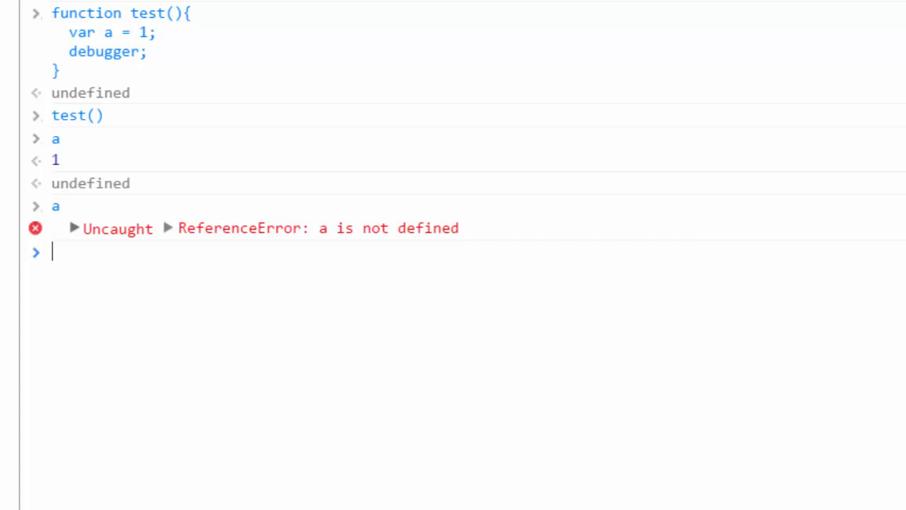